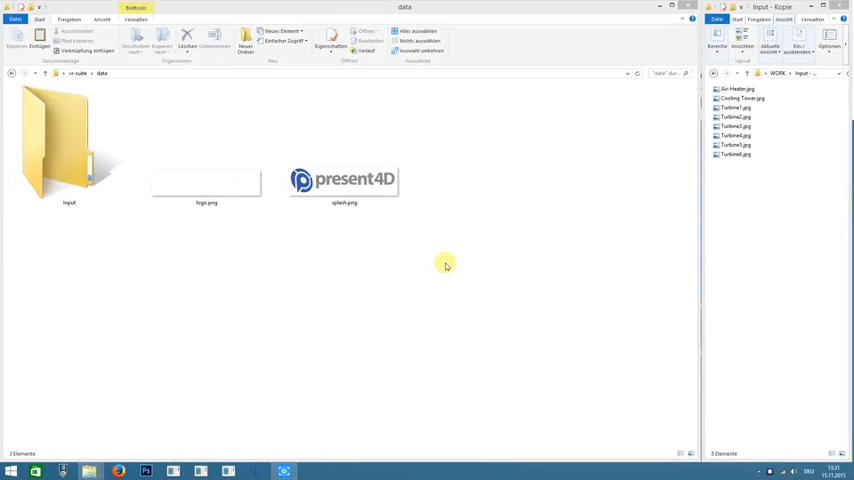
mouse_move(452, 256)
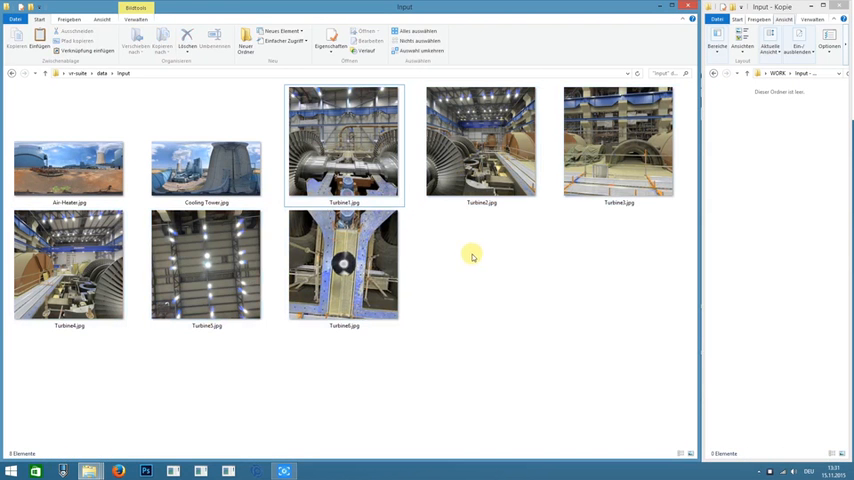
Prefix Cooling Tower.jpg with 1_ and begin renaming Air Heater.jpg with the next number
click(206, 168)
text(1._)
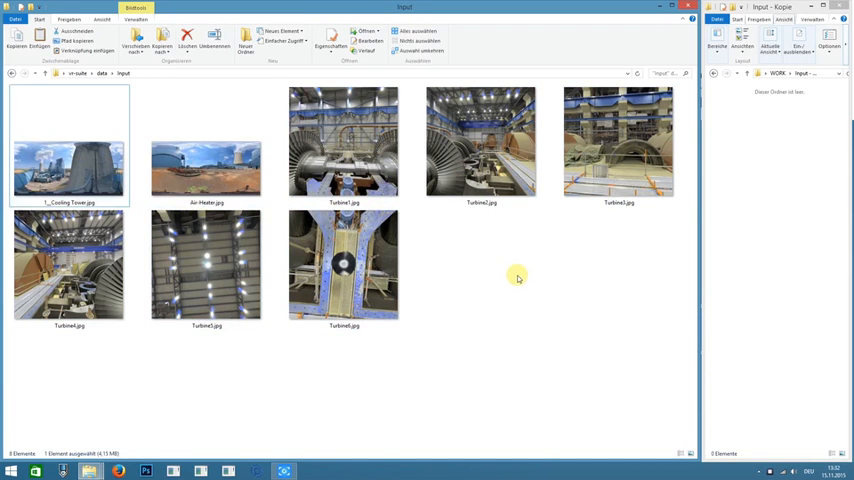
click(206, 164)
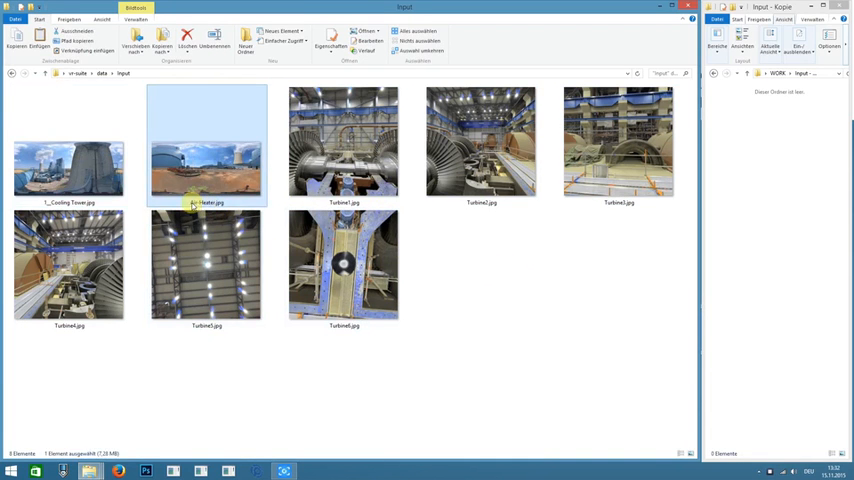
click(208, 204)
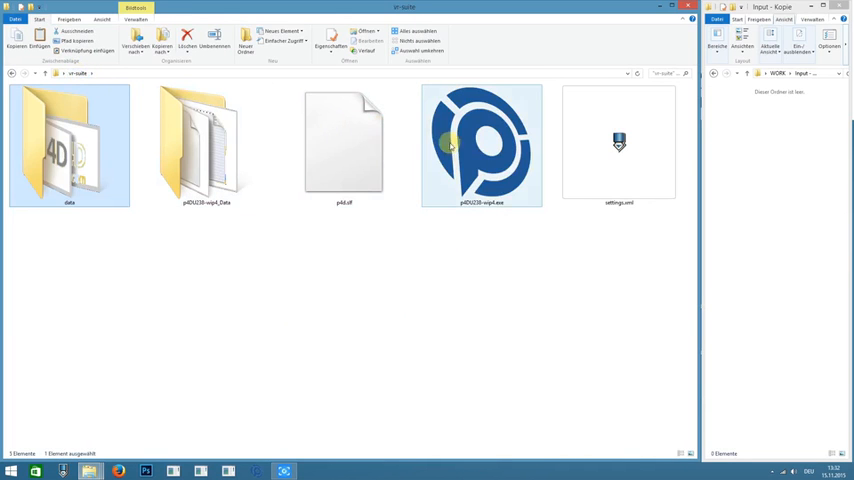
Launch the p4D2W present4D viewer executable from the parent folder
click(482, 144)
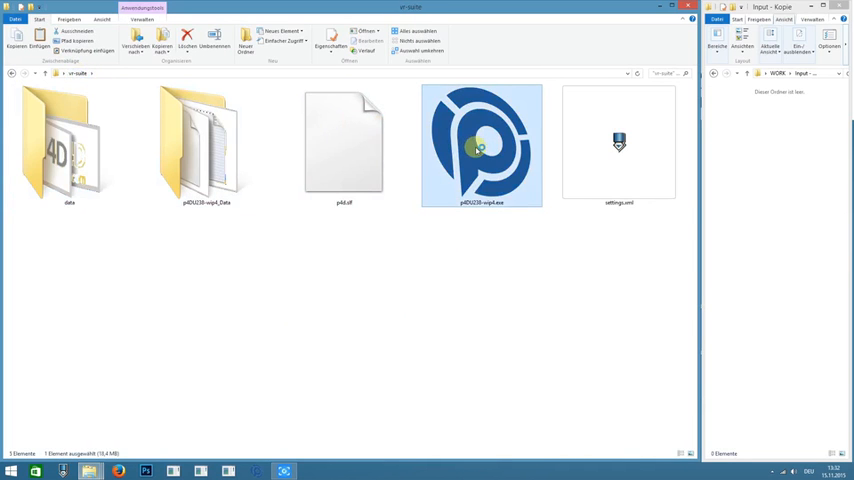
double_click(480, 144)
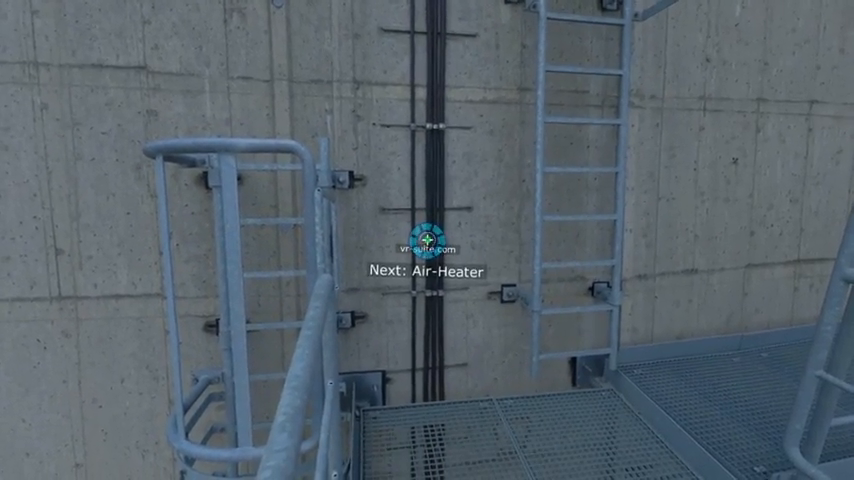
Jump from the first scene to the Air-Heater panorama via its 'Next' hotspot
click(428, 240)
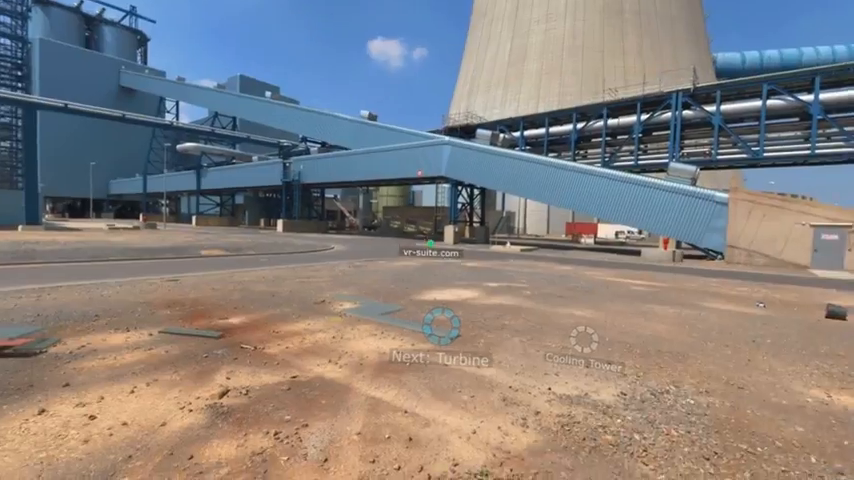